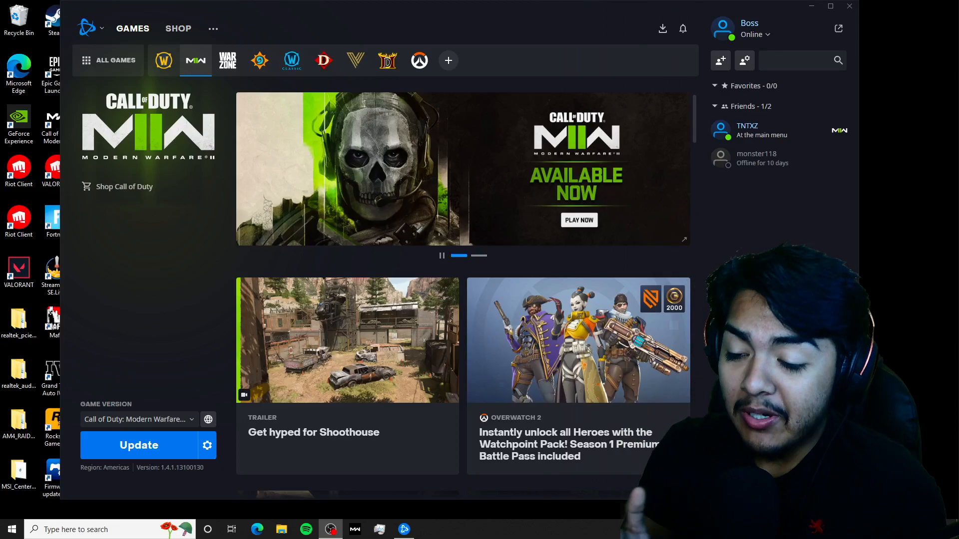
{"action": "mouse_move", "coordinate": [830, 16]}
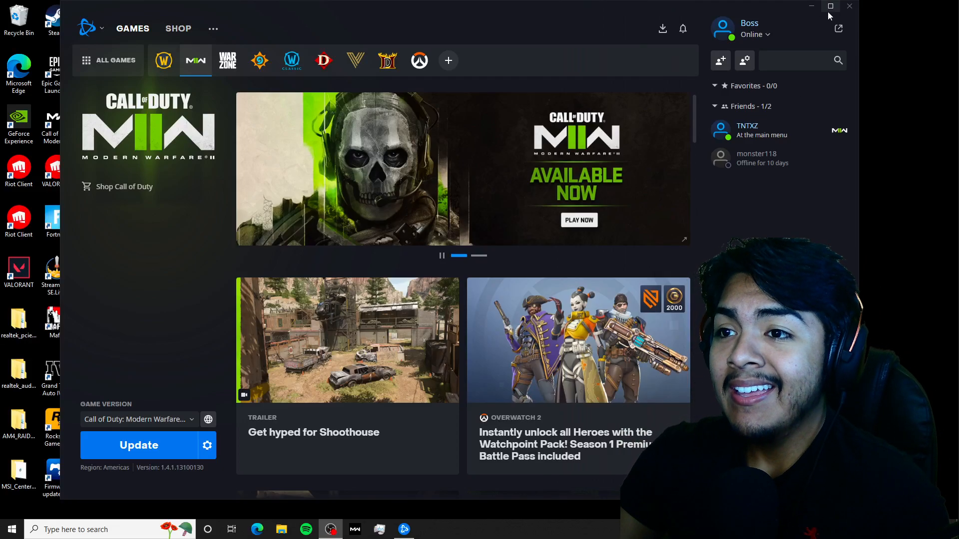
Run Scan and Repair on the Modern Warfare II game files from the Options menu
{"action": "left_click", "coordinate": [830, 6]}
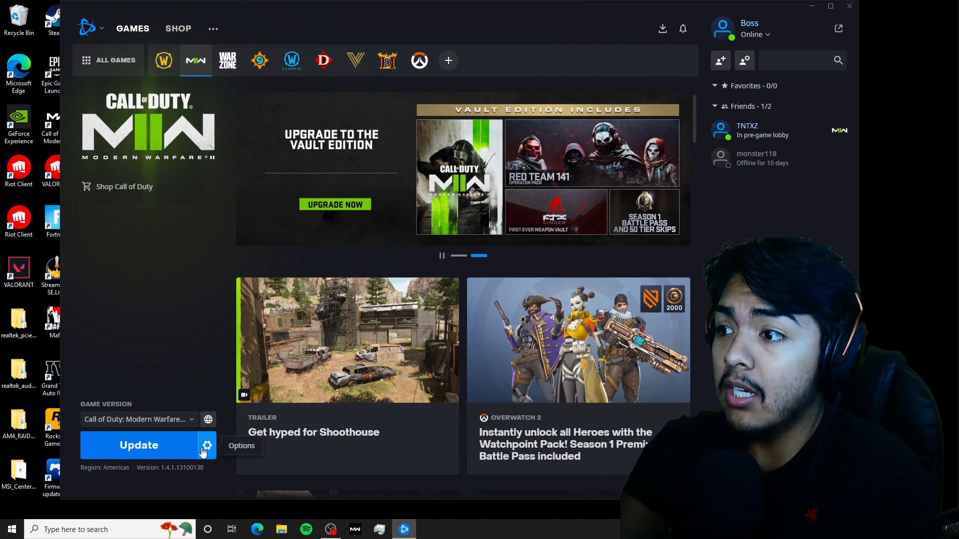
{"action": "mouse_move", "coordinate": [116, 39]}
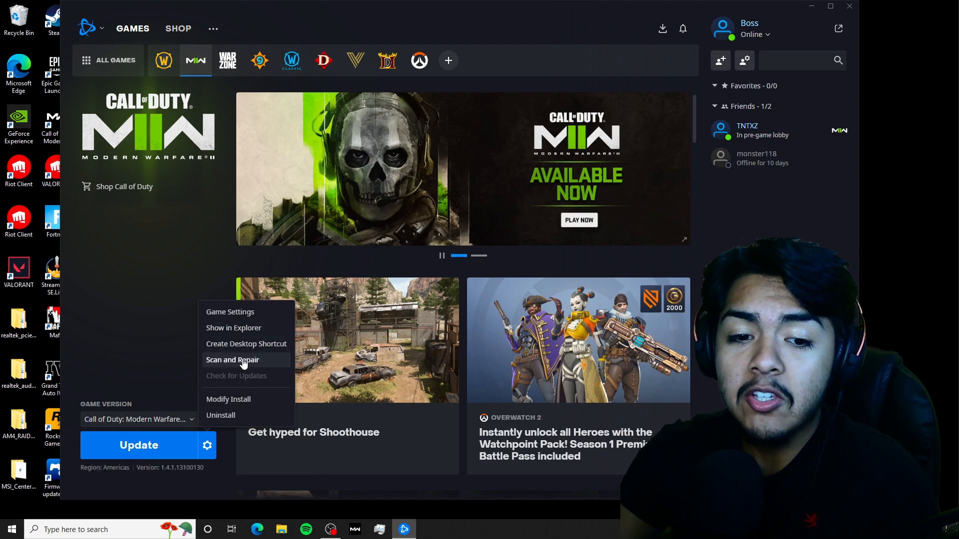
{"action": "left_click", "coordinate": [232, 360]}
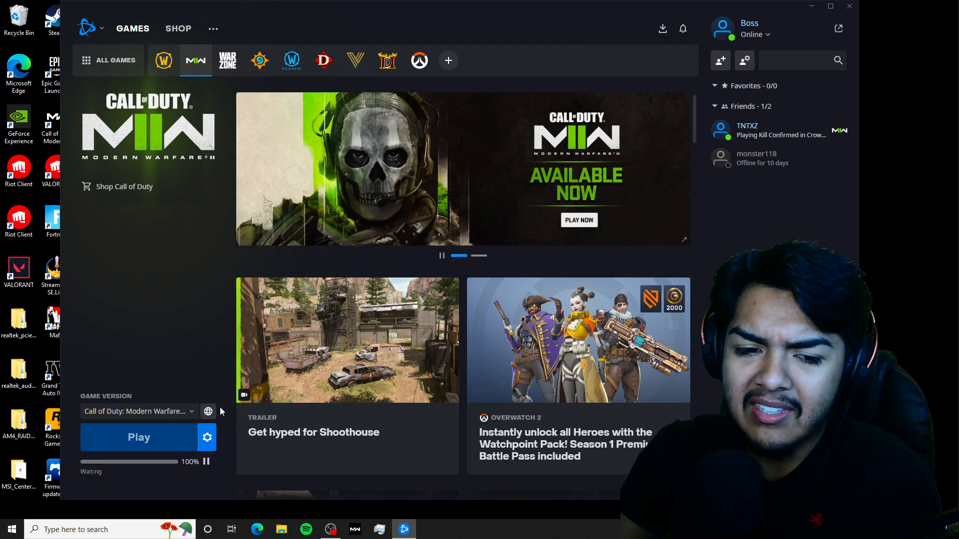
{"action": "left_click", "coordinate": [139, 436]}
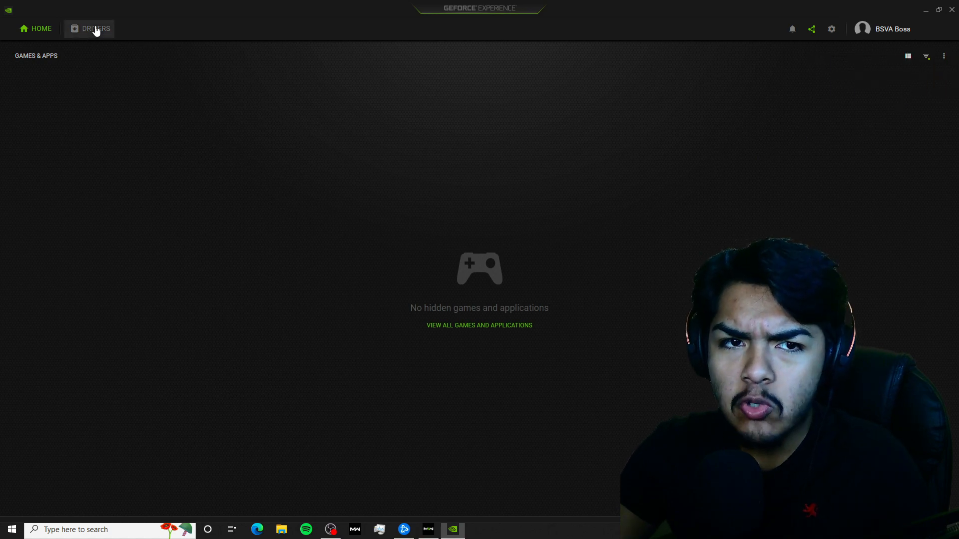
Switch GeForce Experience to the DRIVERS page to check graphics driver updates
{"action": "left_click", "coordinate": [95, 28]}
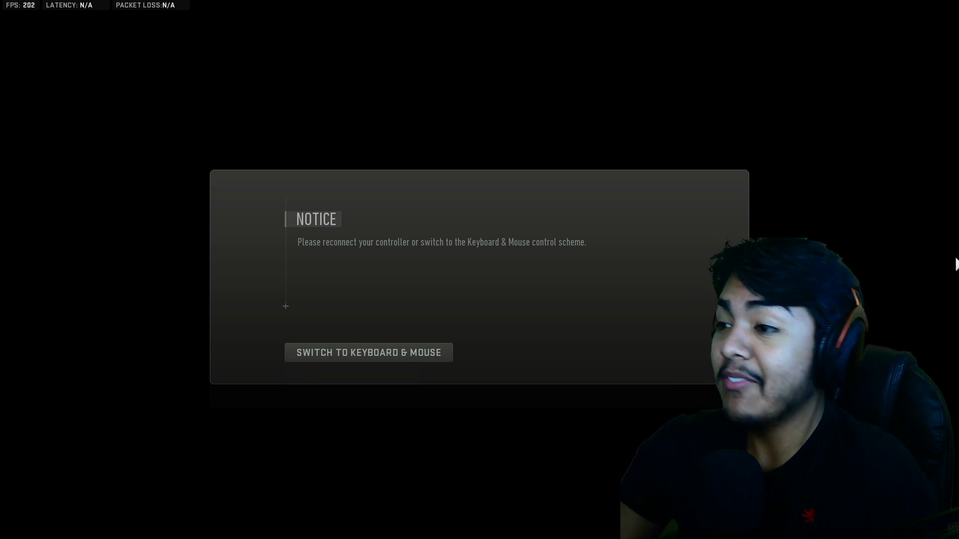
{"action": "mouse_move", "coordinate": [434, 354]}
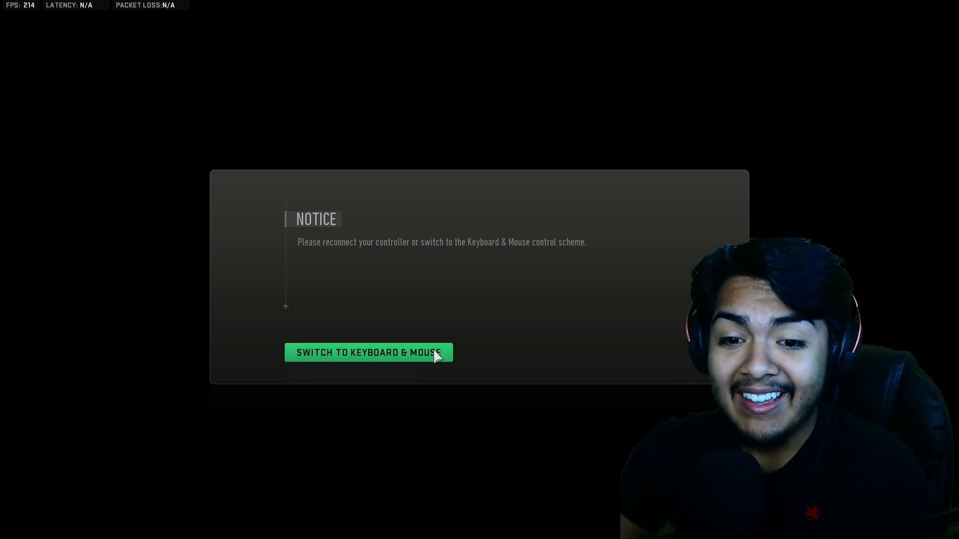